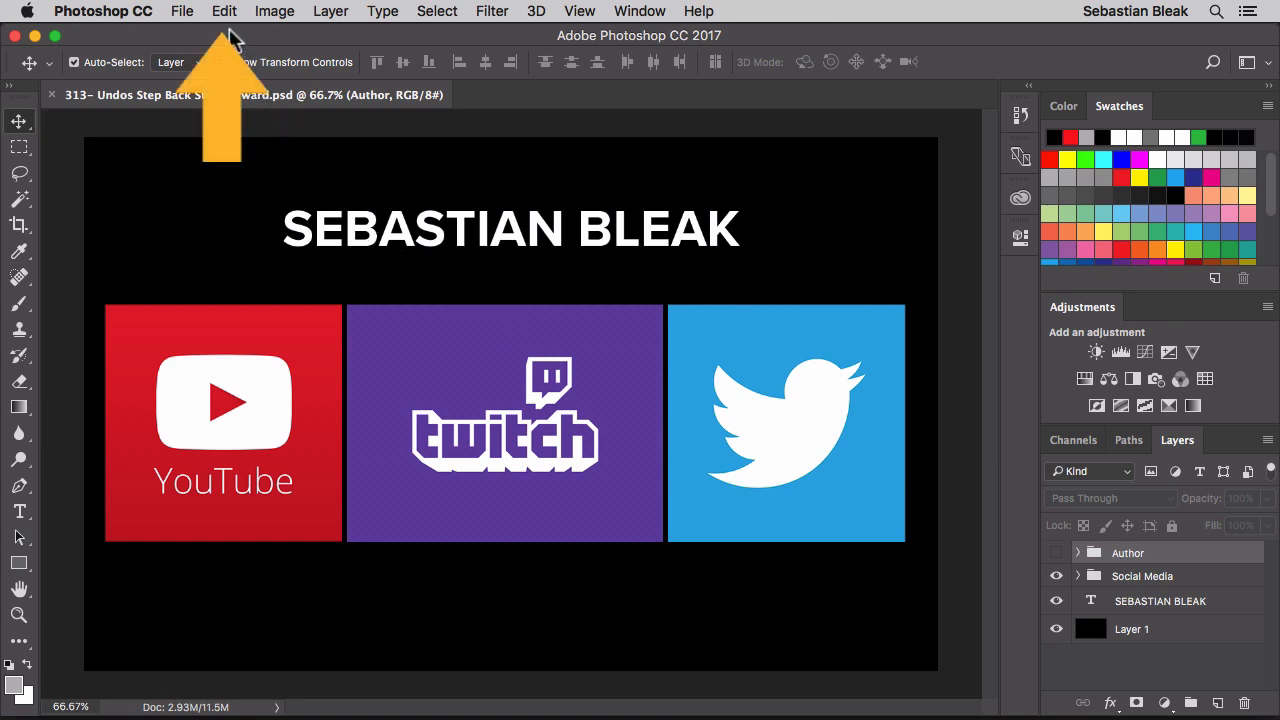
Step: Show the Edit menu with Undo, Step Forward and Step Backward still greyed out
left_click(224, 12)
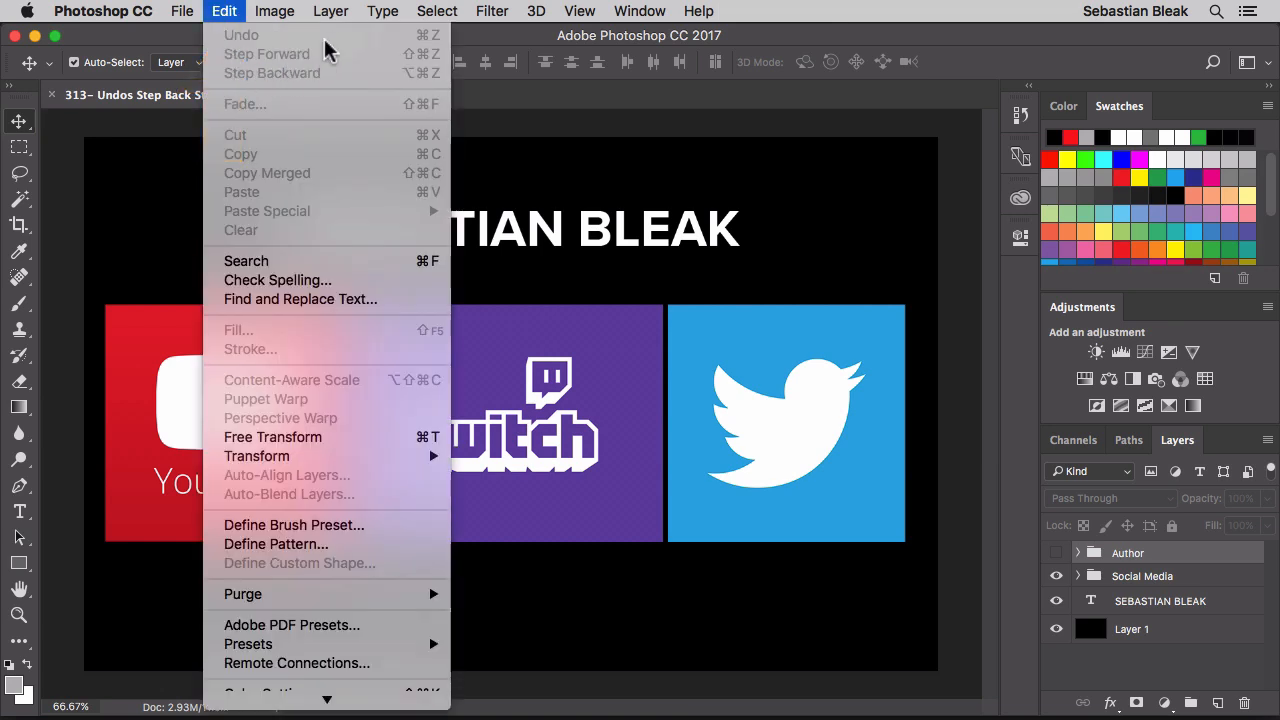
mouse_move(344, 46)
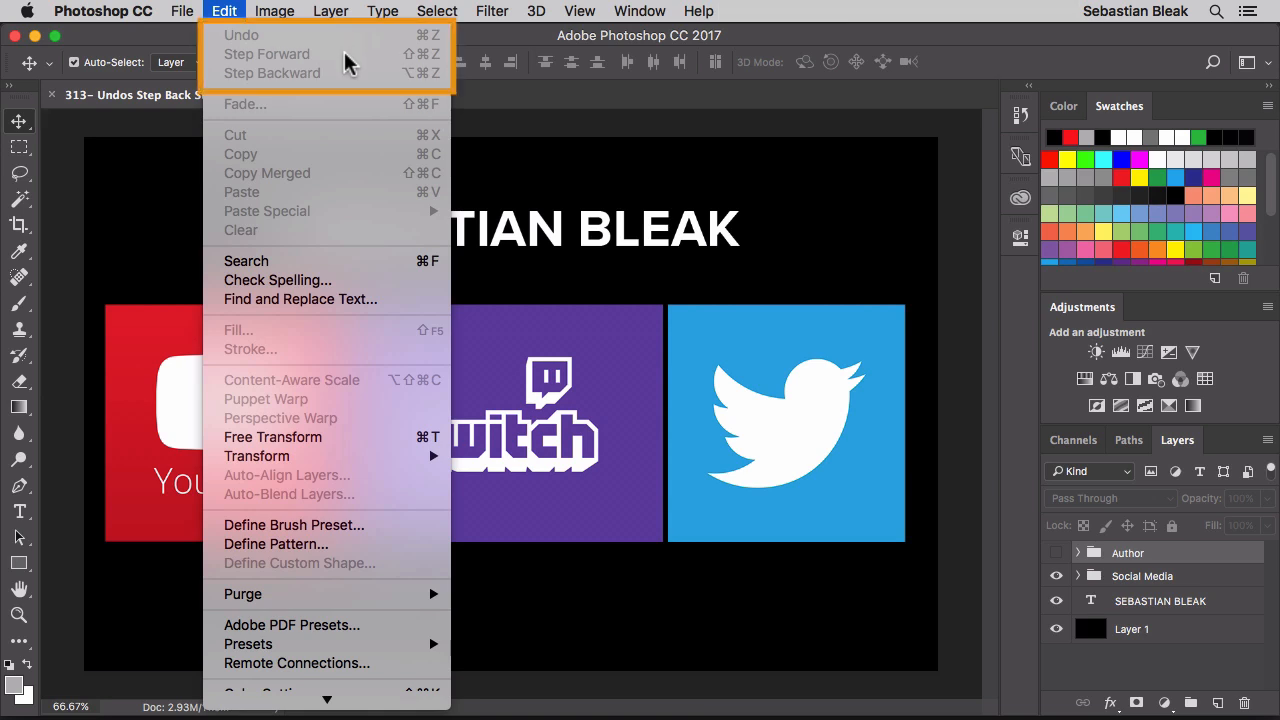
mouse_move(370, 80)
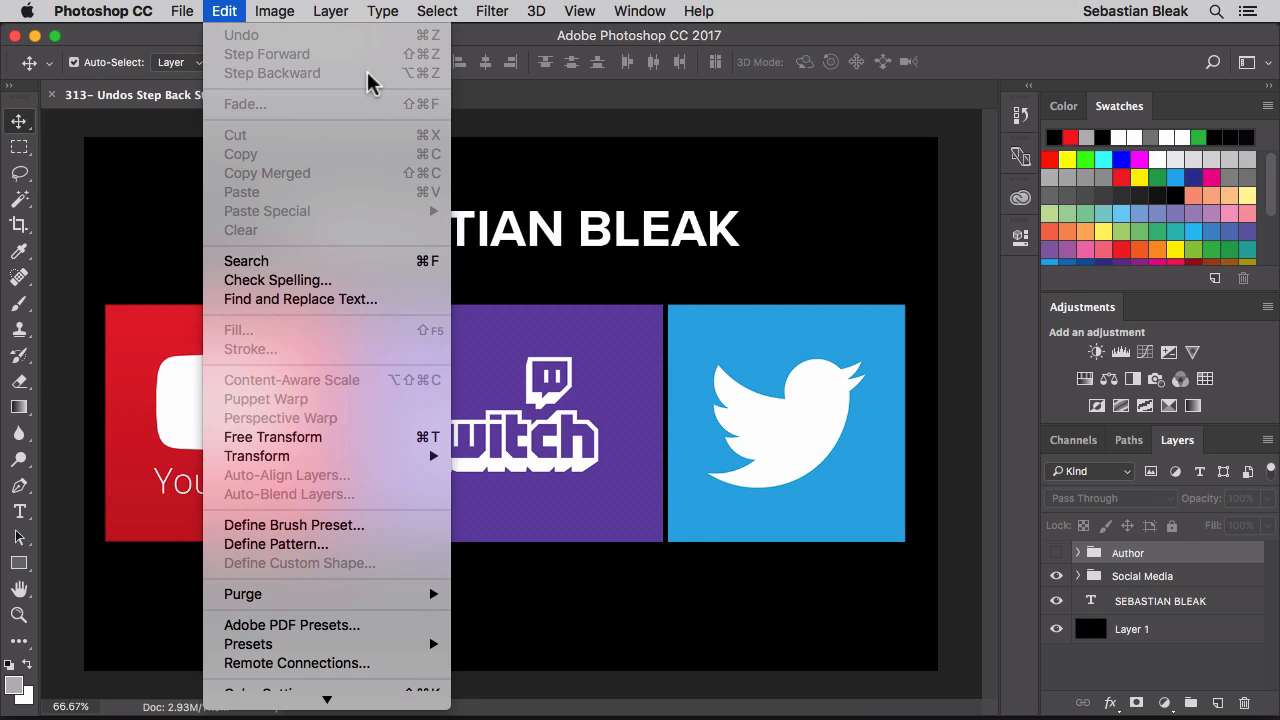
mouse_move(224, 12)
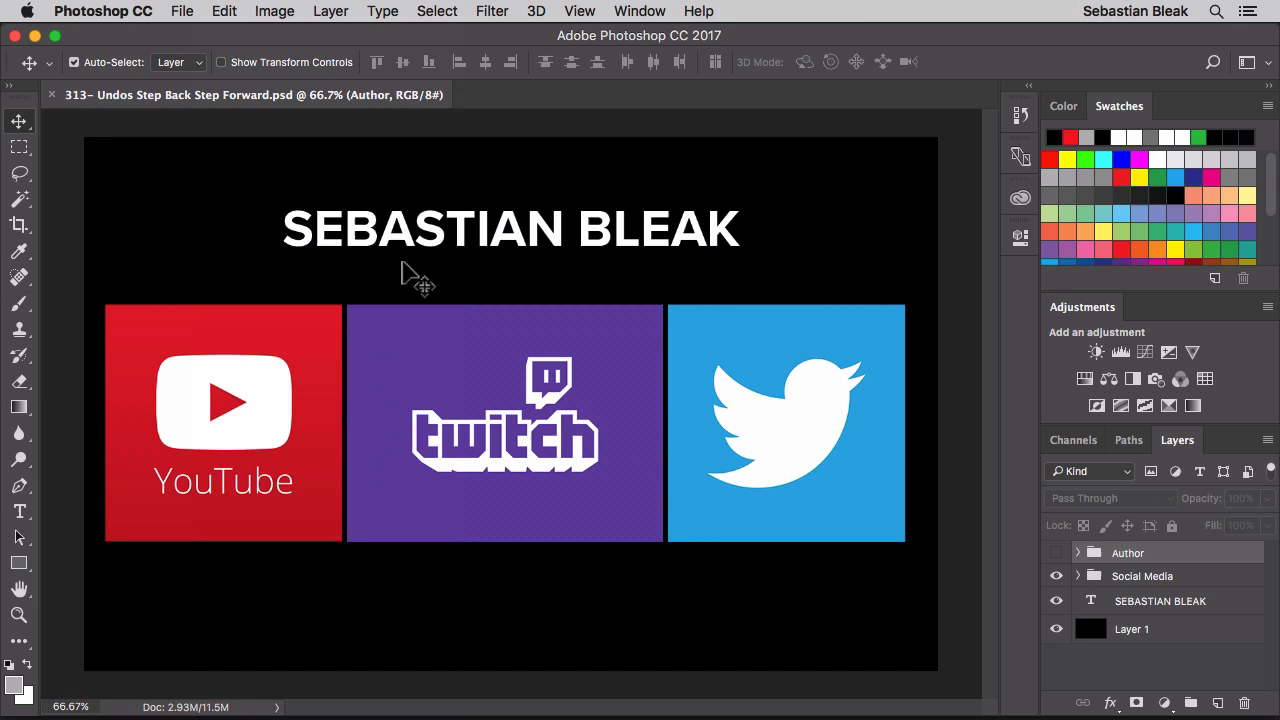
mouse_move(418, 252)
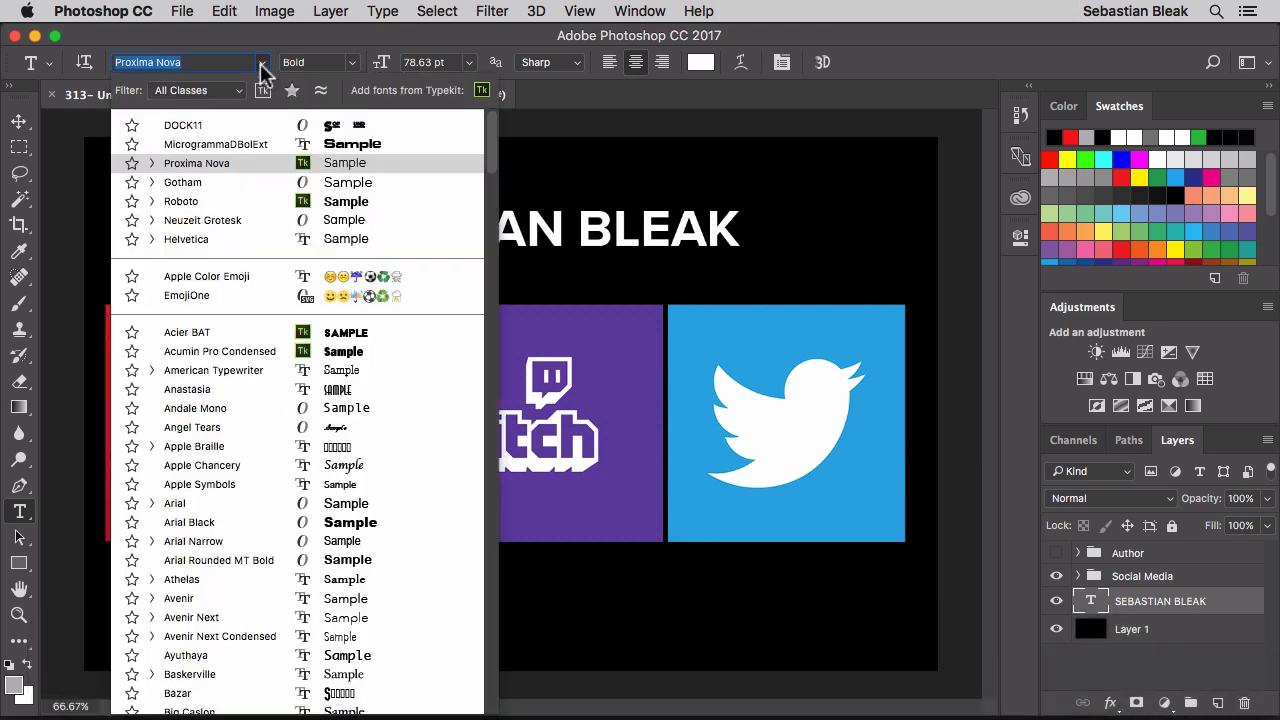
Step: Switch the SEBASTIAN BLEAK heading to a bolder rounded font from the font family list
left_click(184, 124)
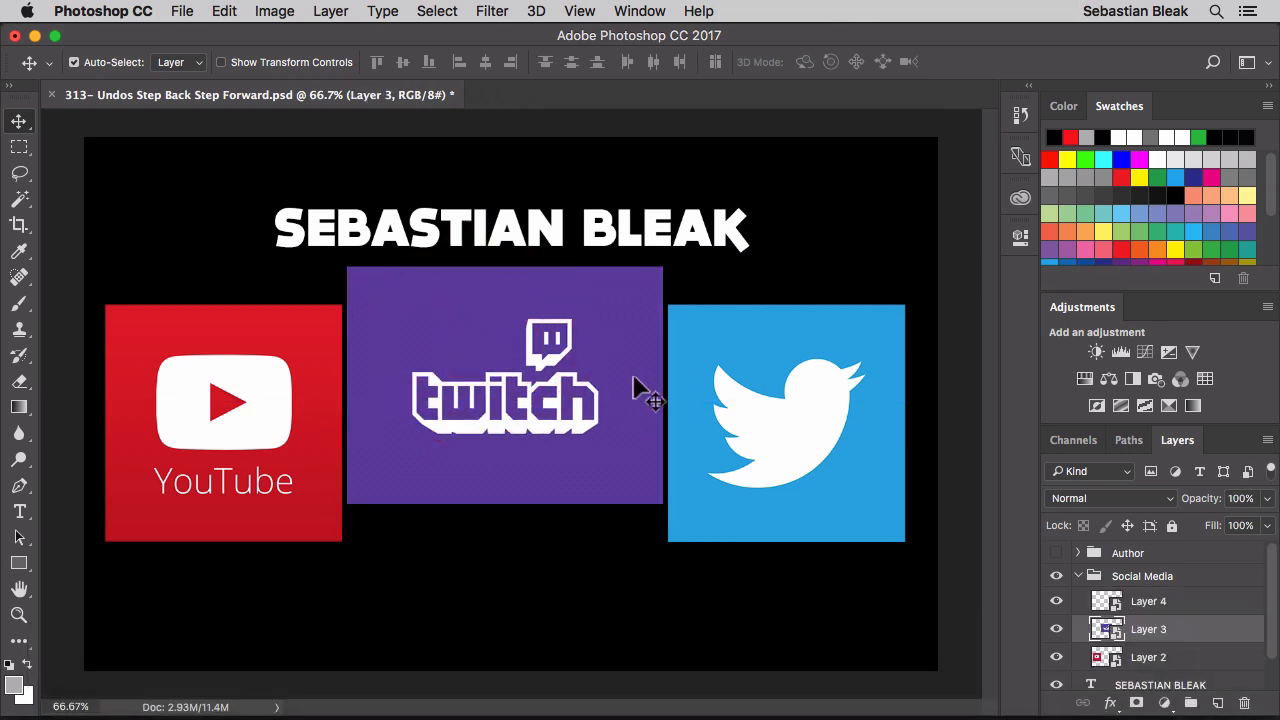
Step: Move the Twitch tile above the others and select the whole Social Media logo group
left_click_drag(784, 420, 640, 590)
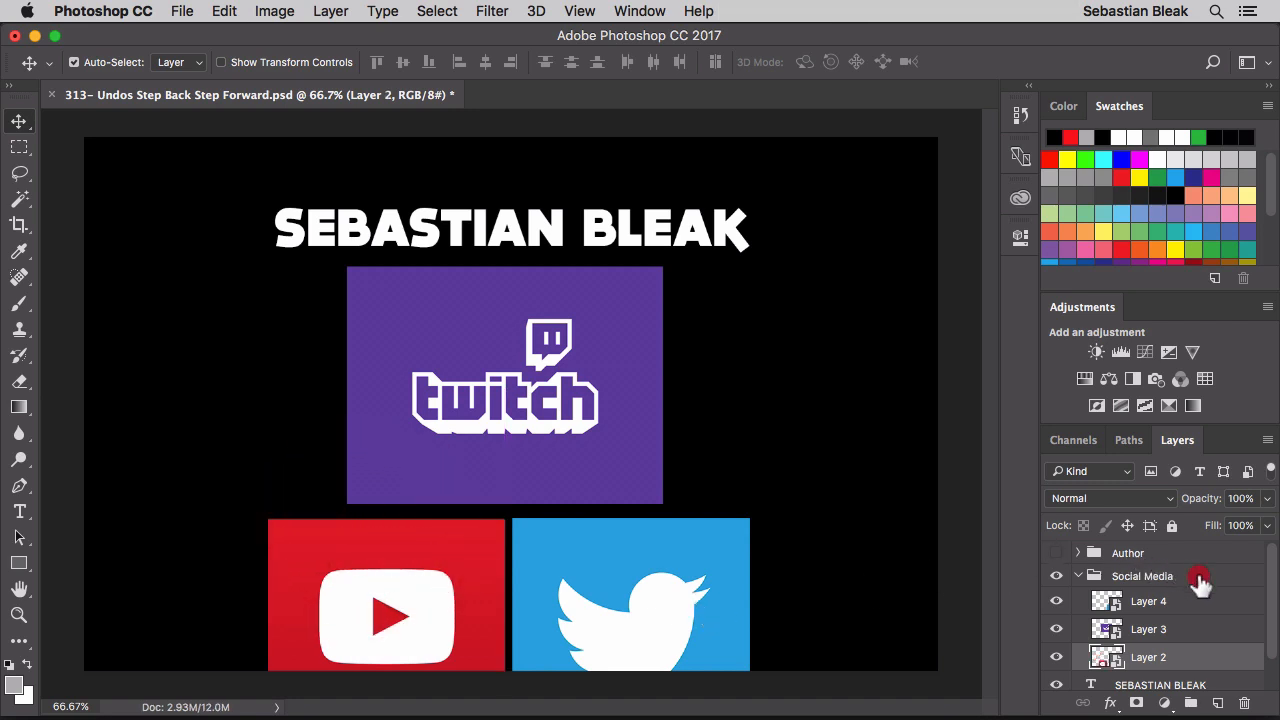
left_click(1142, 576)
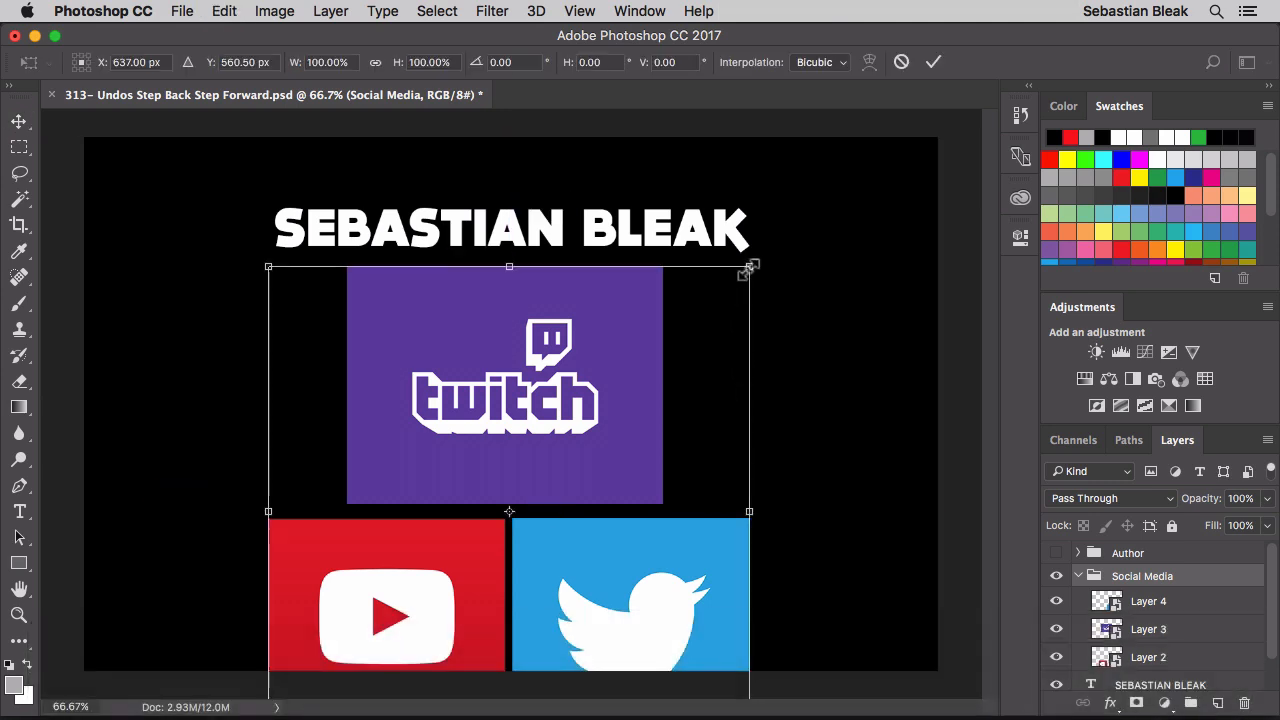
Step: Scale the Social Media group down around its centre to a compact stack beneath the title
left_click_drag(750, 268, 688, 284)
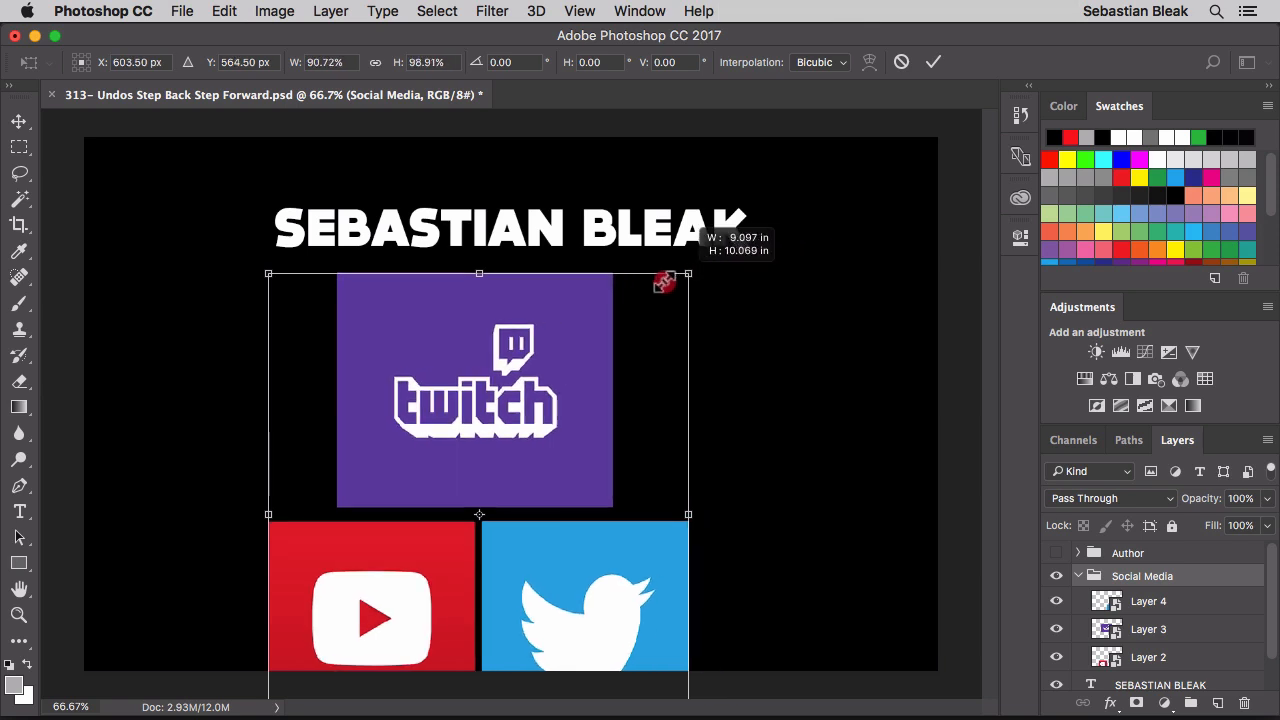
left_click_drag(664, 282, 590, 388)
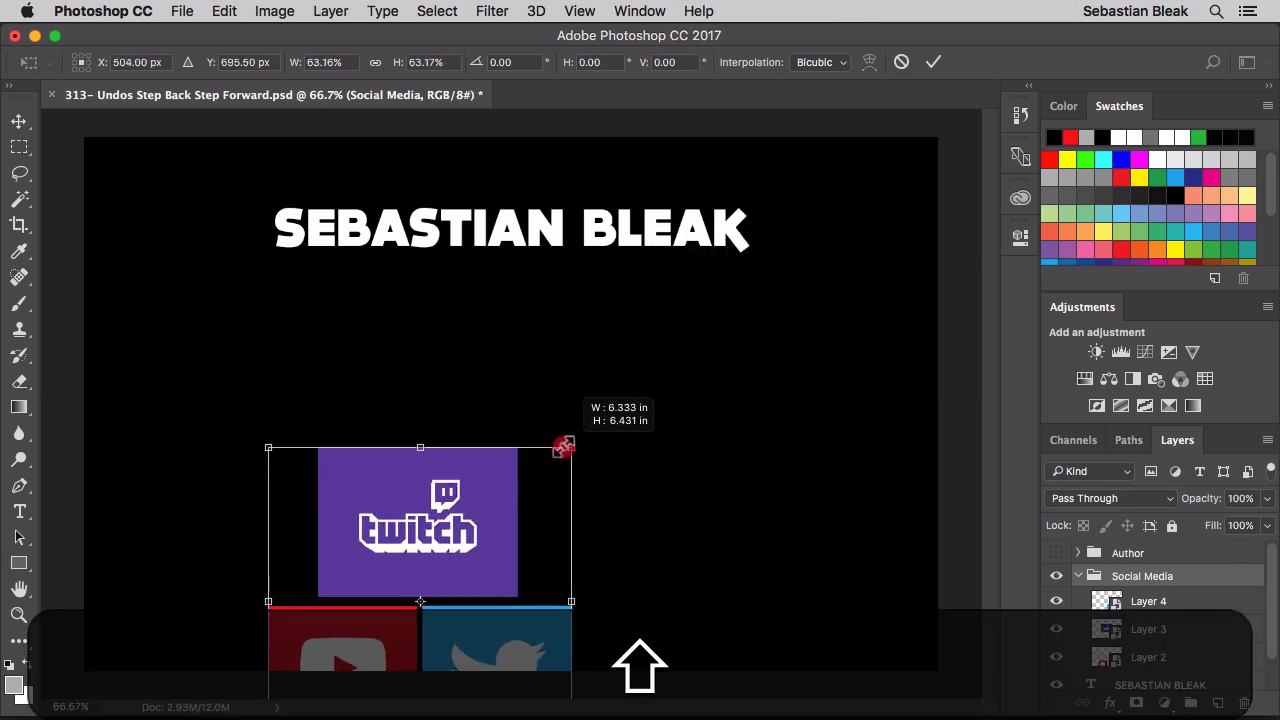
left_click_drag(564, 446, 578, 440)
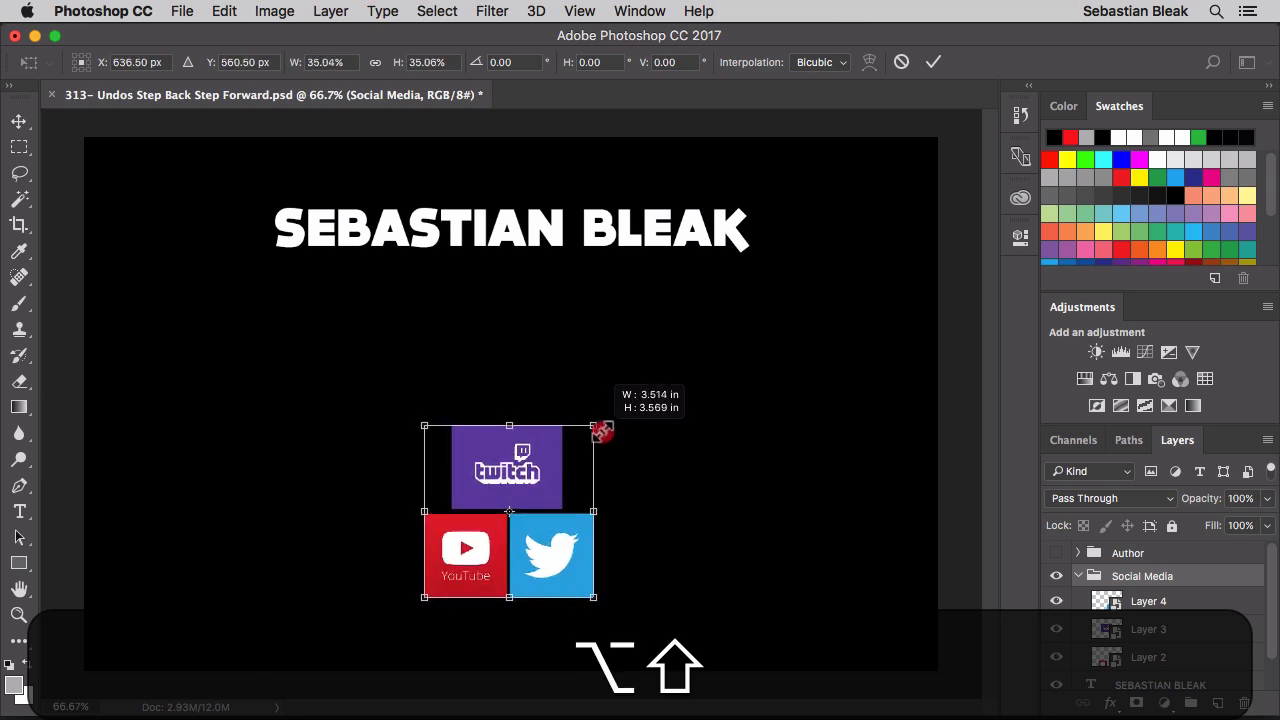
left_click_drag(594, 426, 614, 416)
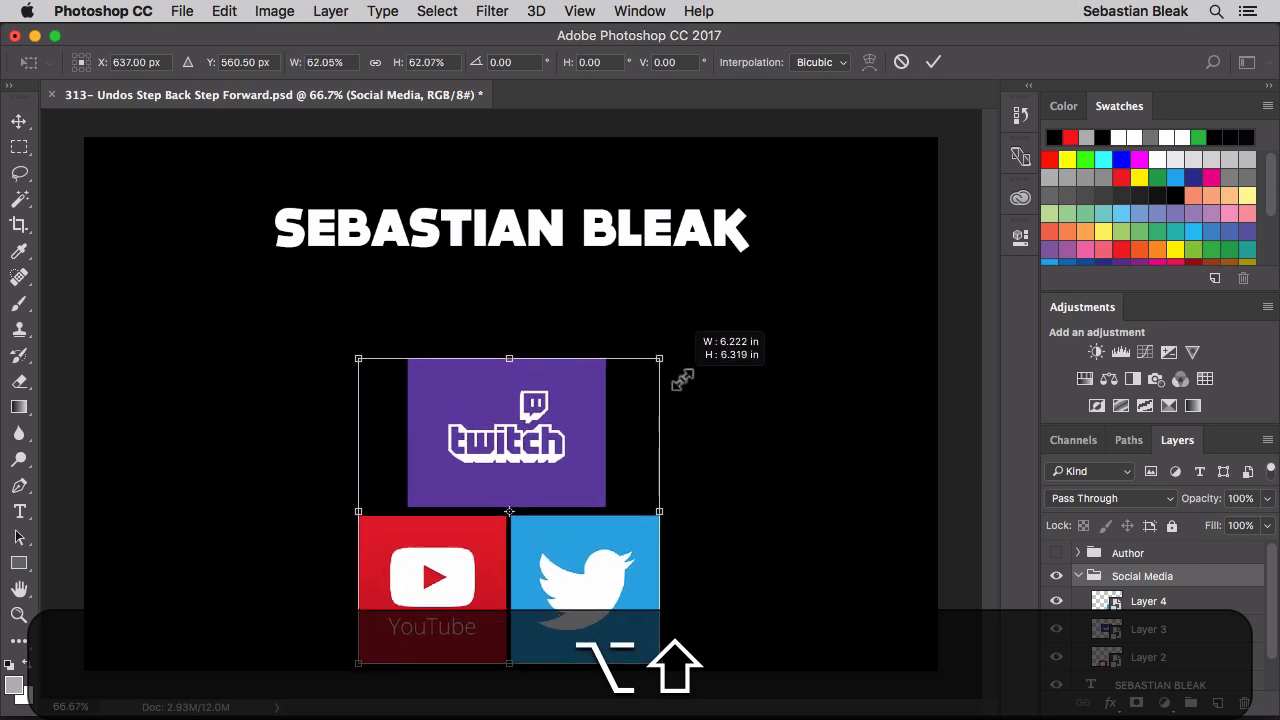
left_click_drag(658, 356, 672, 344)
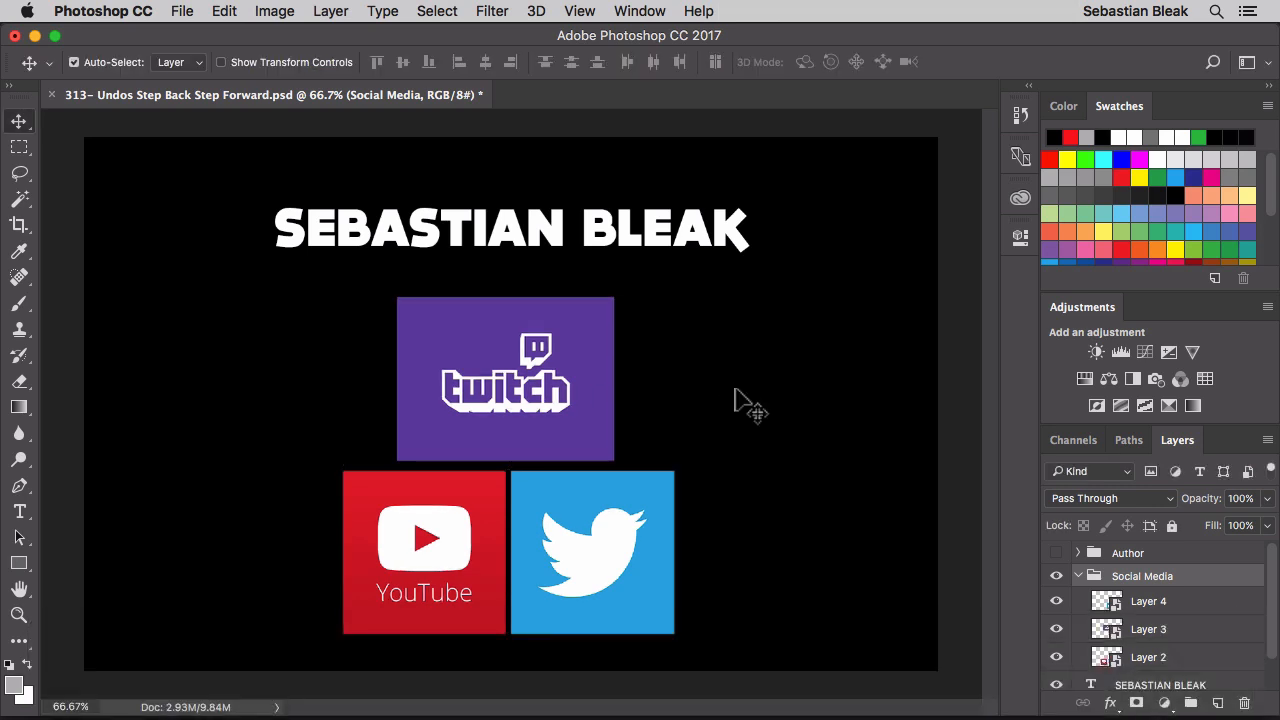
left_click(1080, 380)
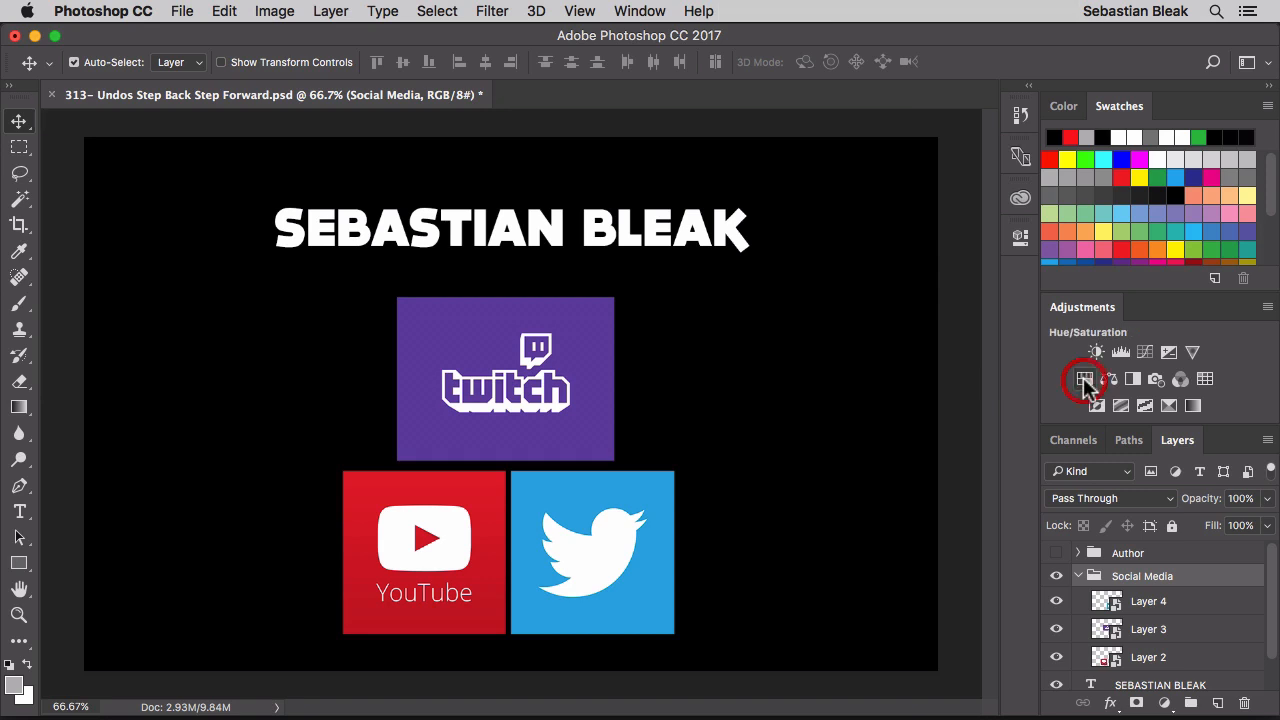
left_click(1084, 380)
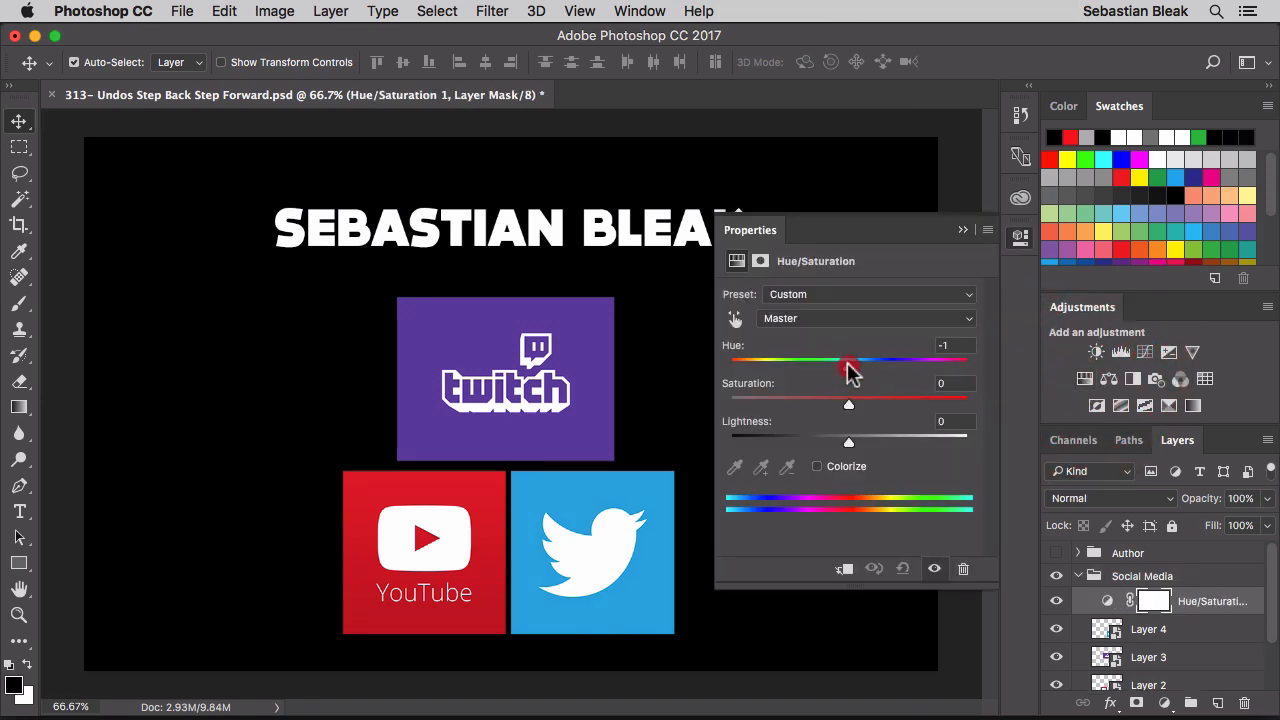
left_click_drag(848, 360, 778, 360)
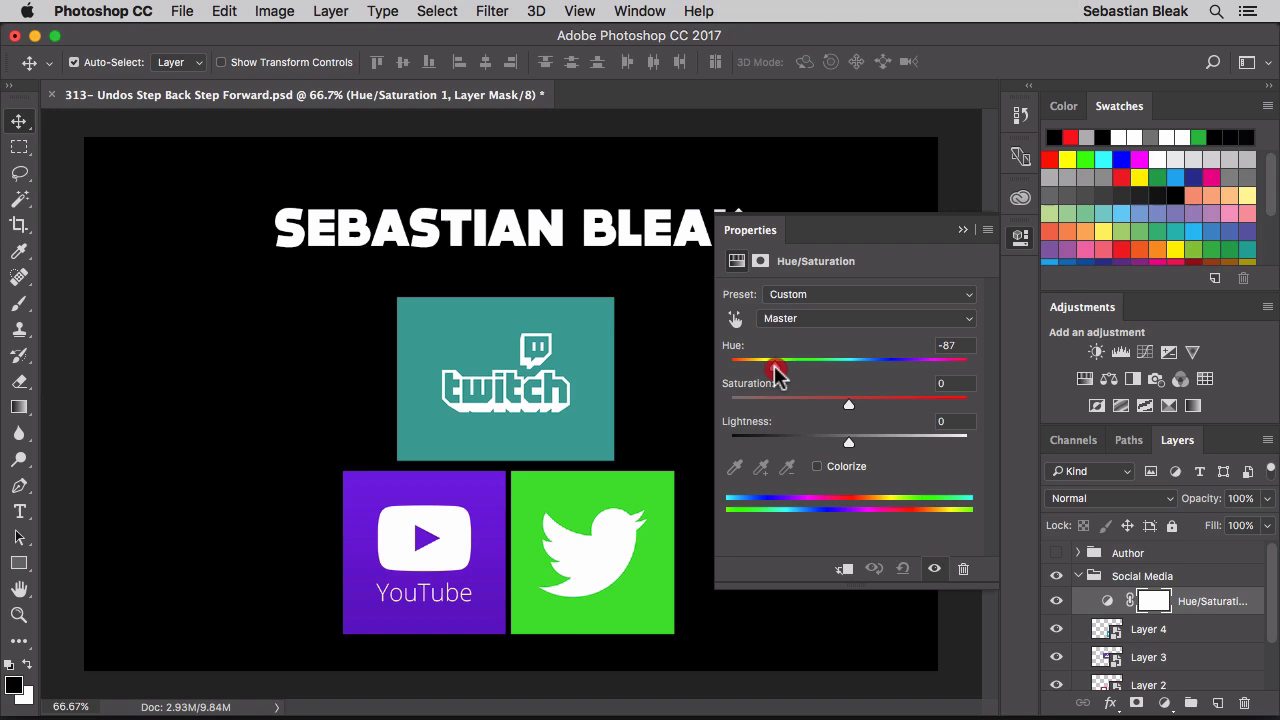
left_click_drag(778, 364, 772, 364)
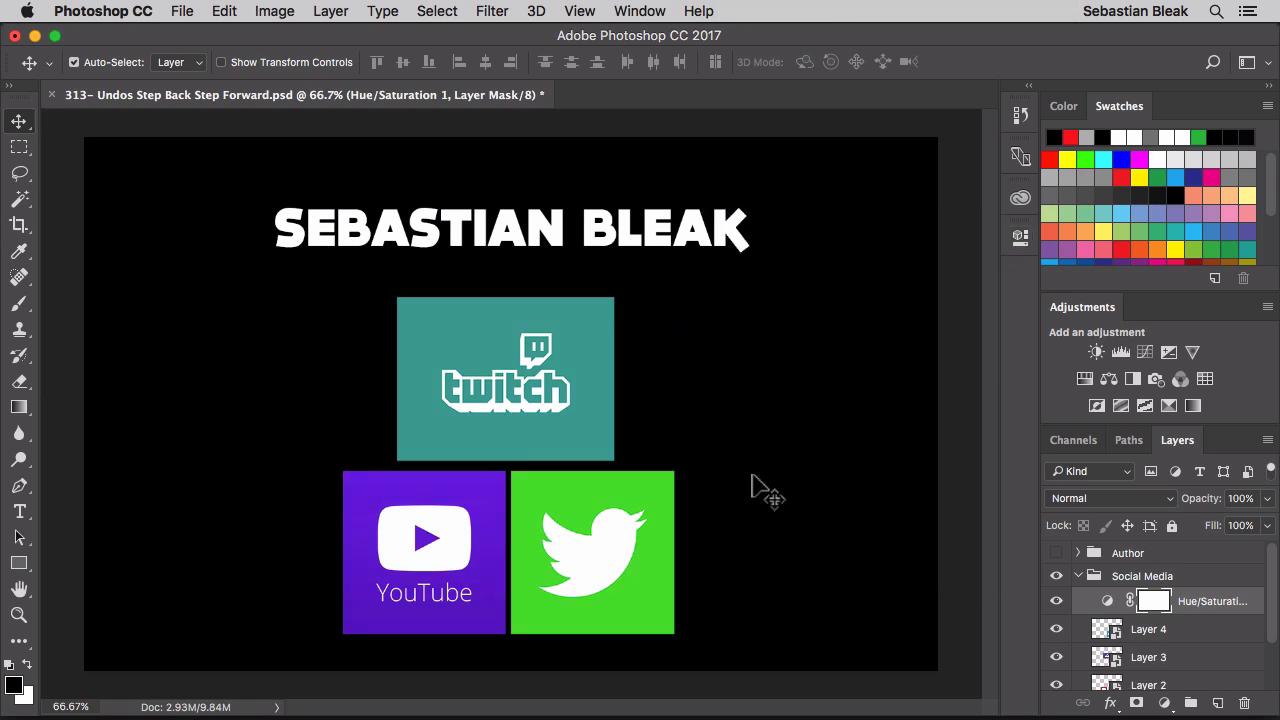
mouse_move(336, 184)
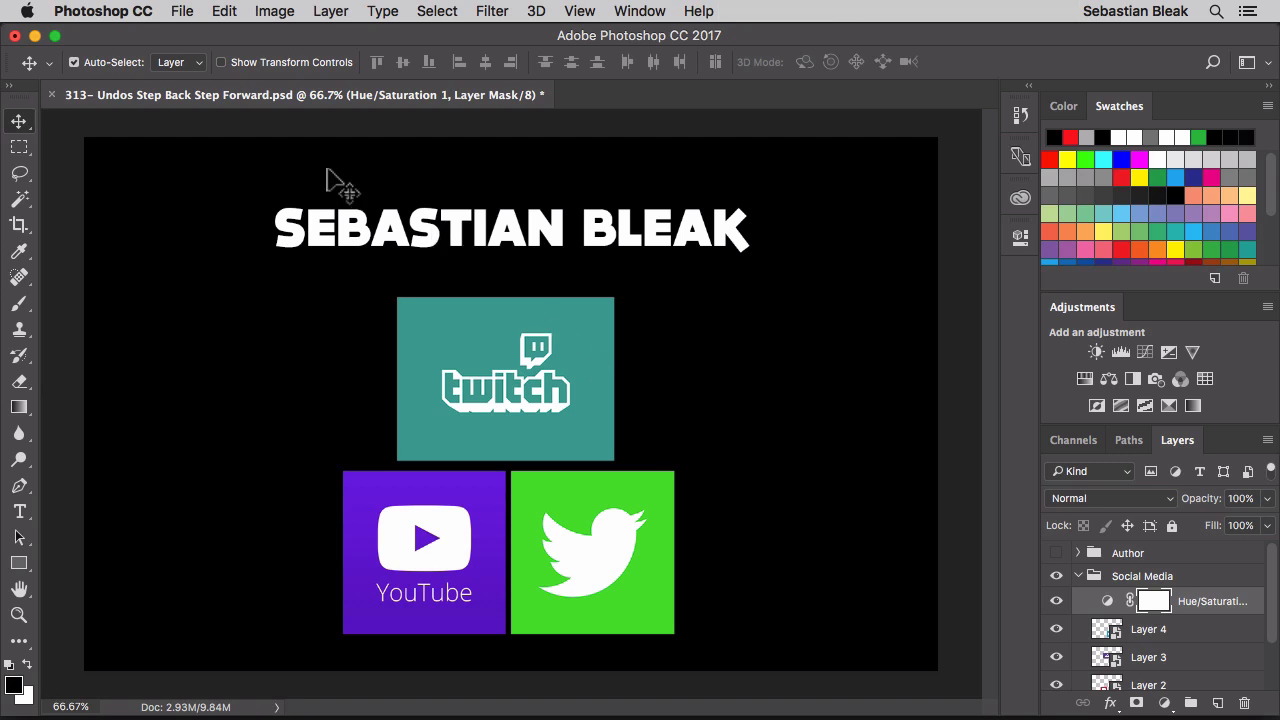
left_click(274, 12)
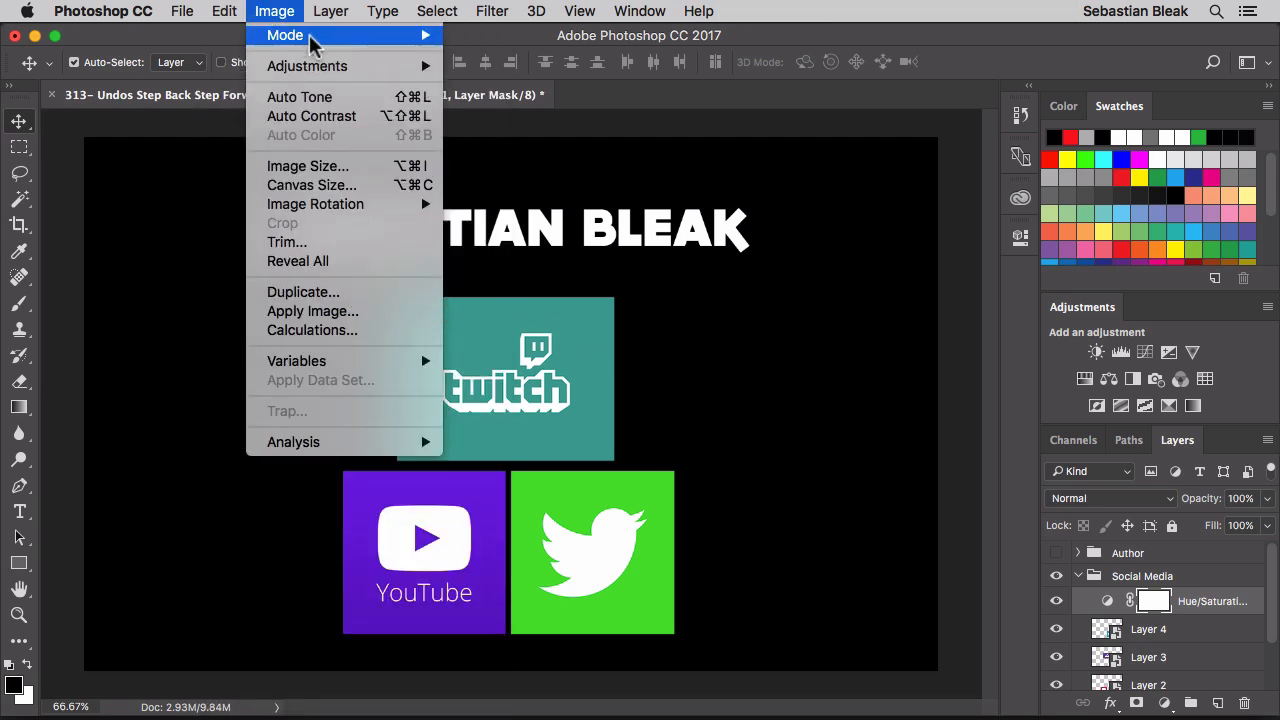
left_click(224, 12)
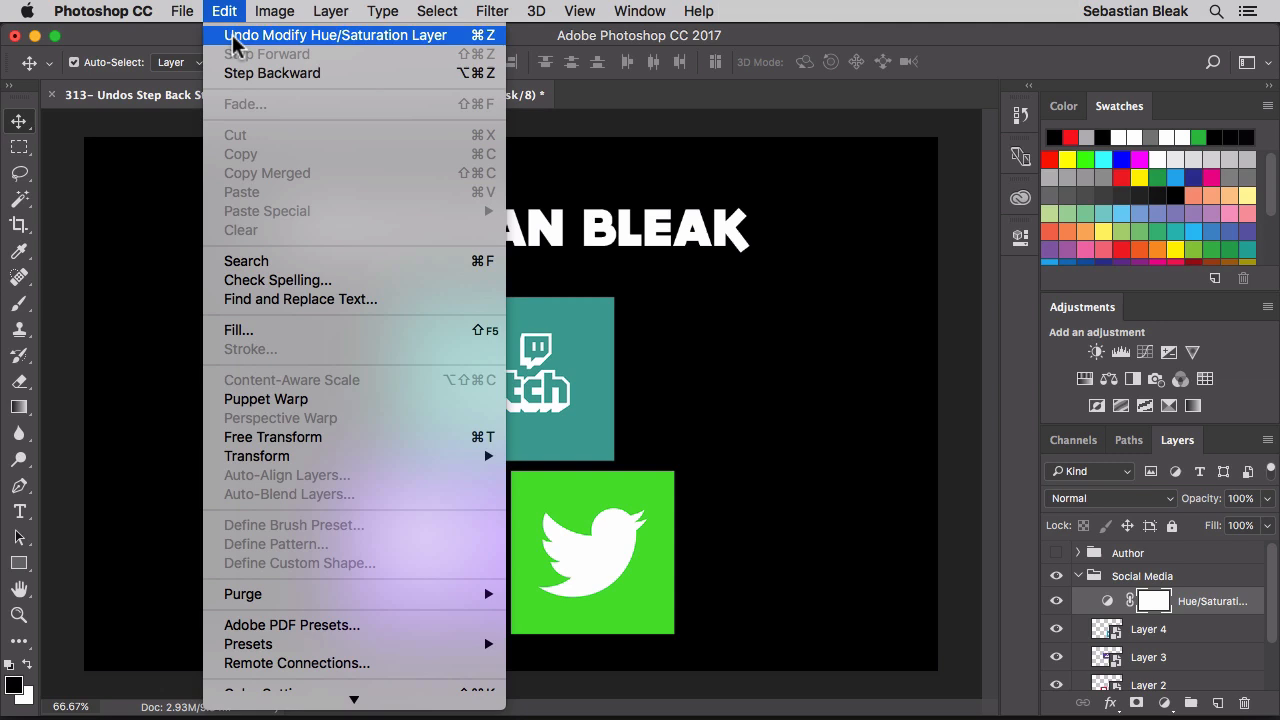
mouse_move(316, 56)
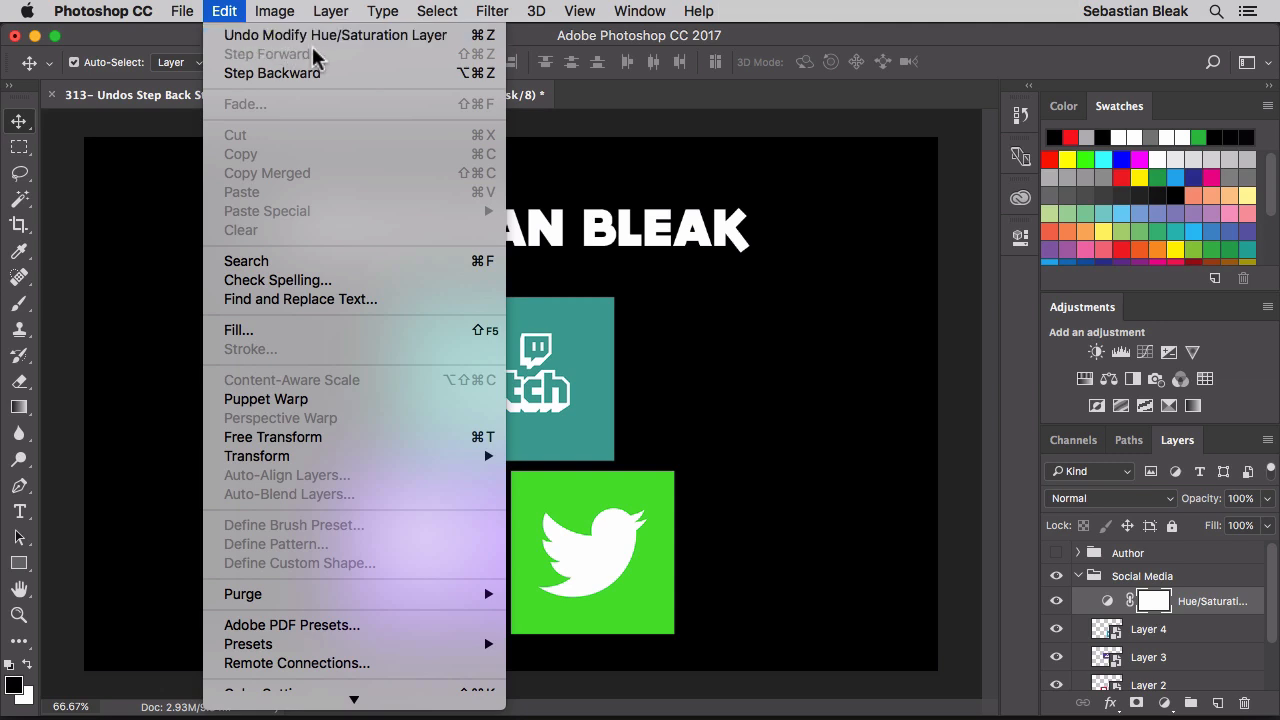
mouse_move(328, 68)
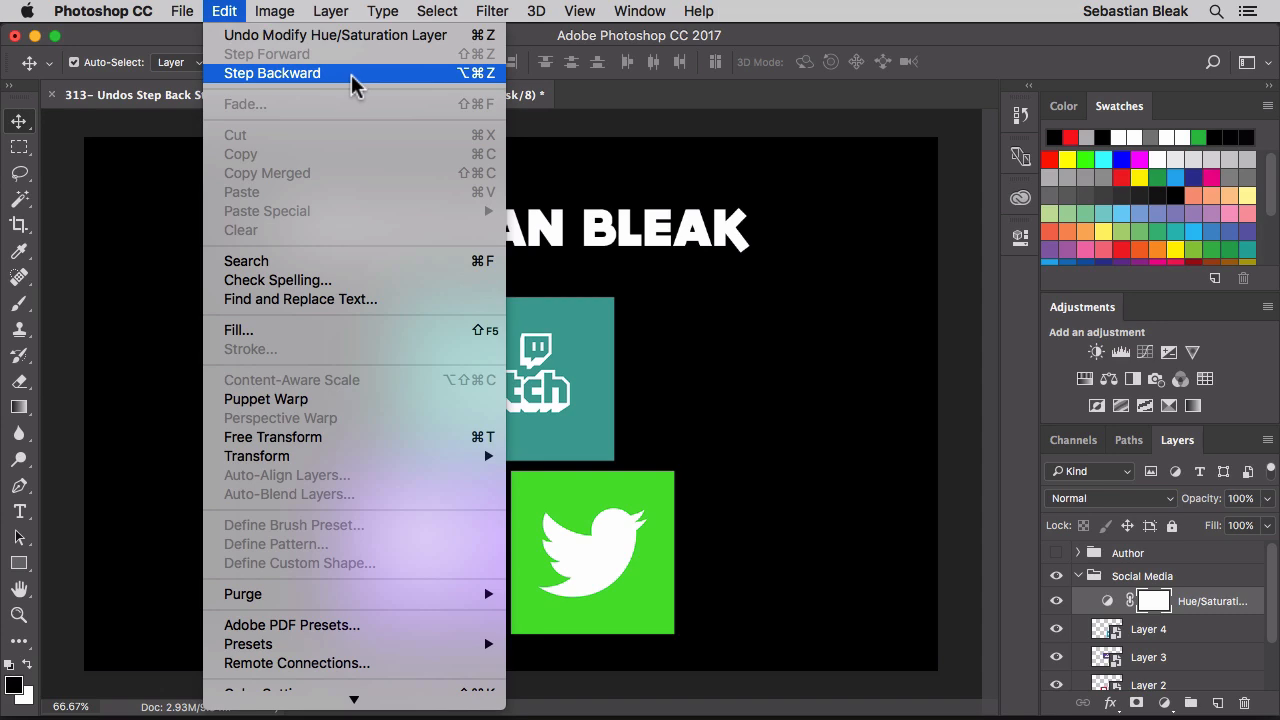
left_click(272, 72)
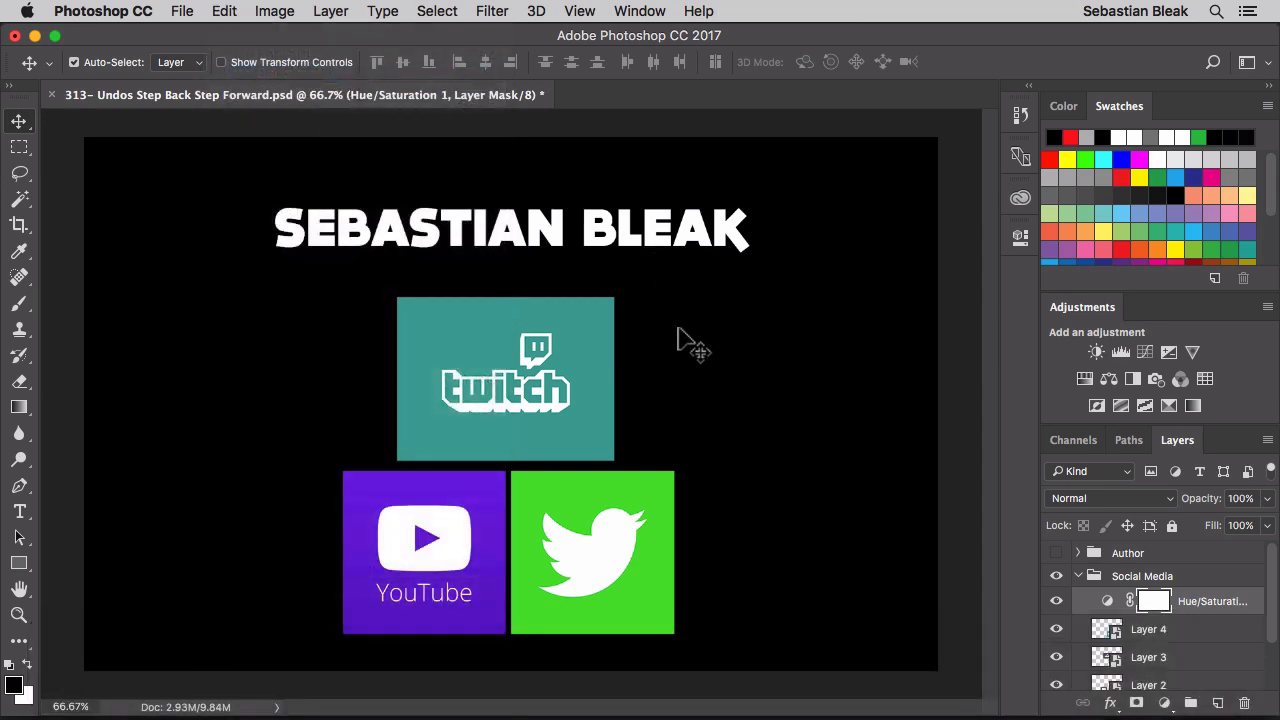
key("cmd+z")
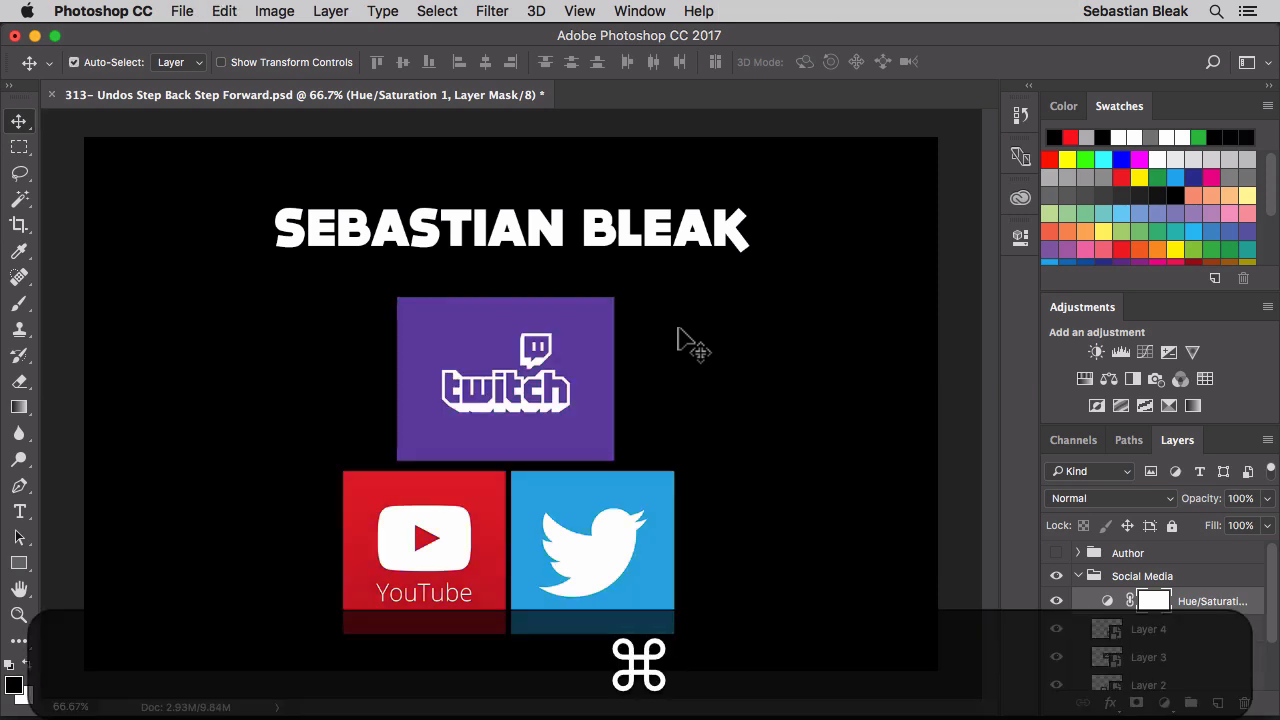
key("cmd+z")
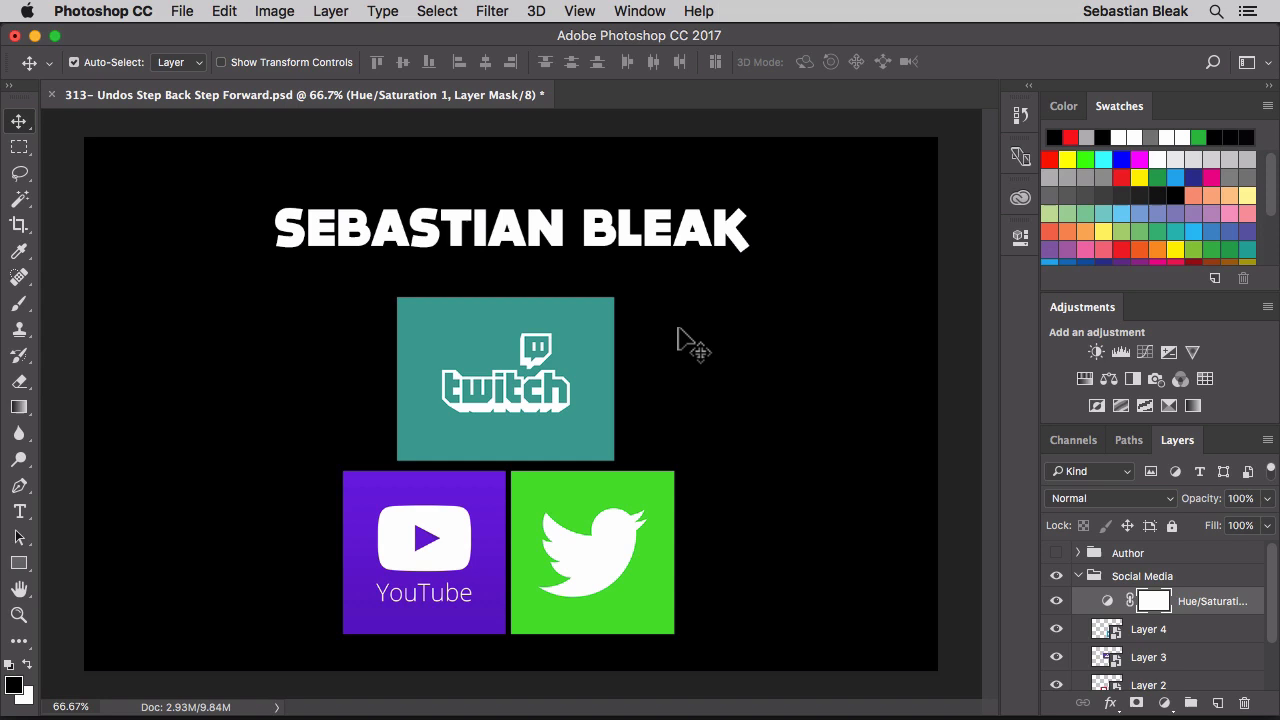
mouse_move(228, 22)
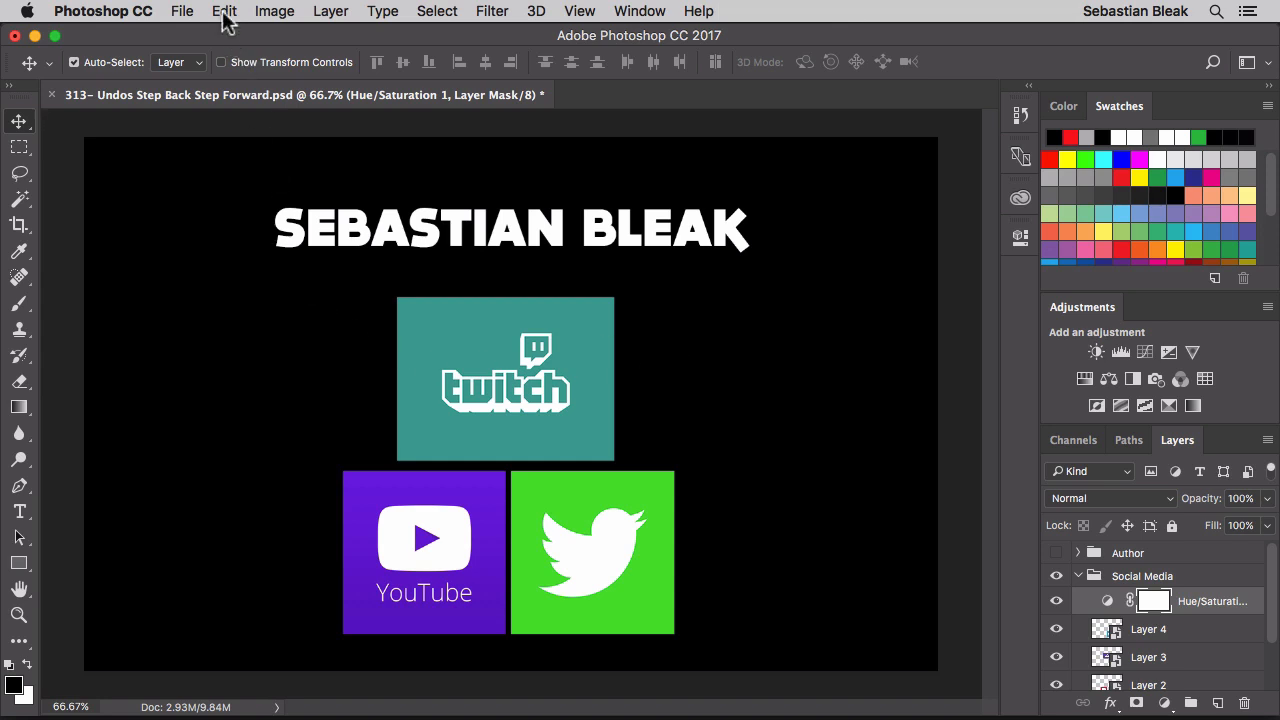
Step: Step backward through history until the hue, size, layout and font edits are all undone
left_click(224, 12)
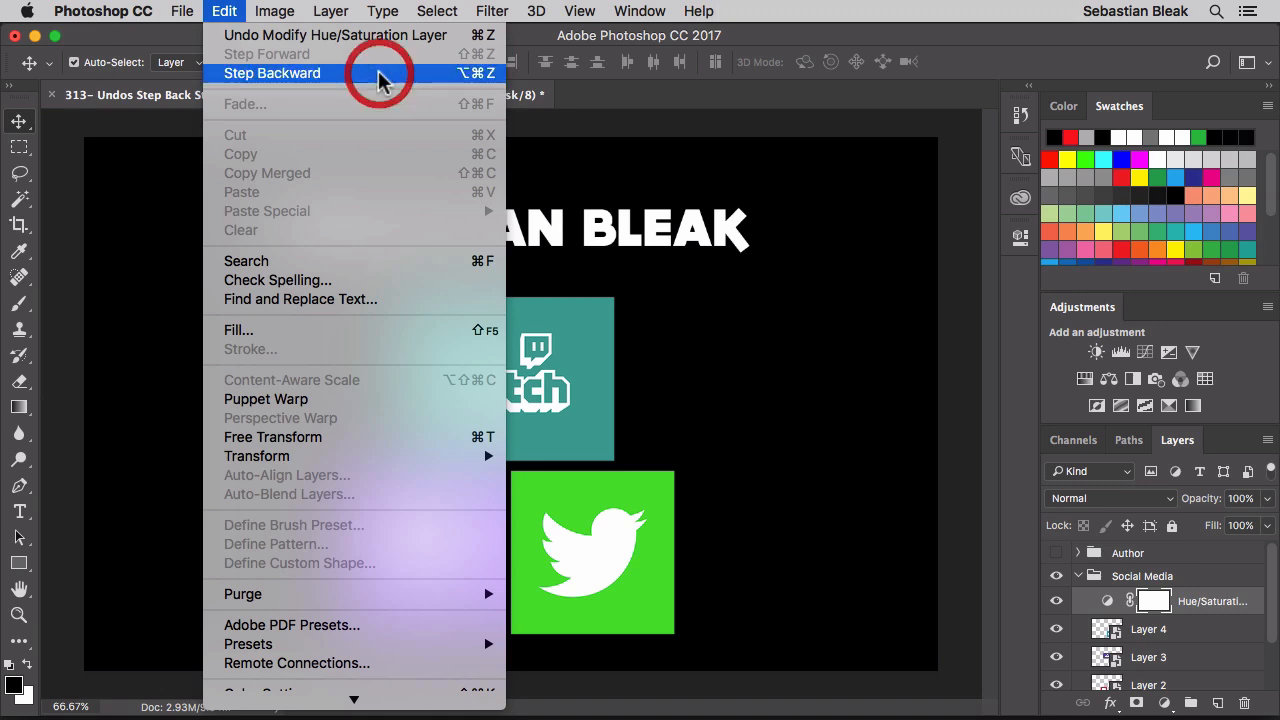
left_click(272, 72)
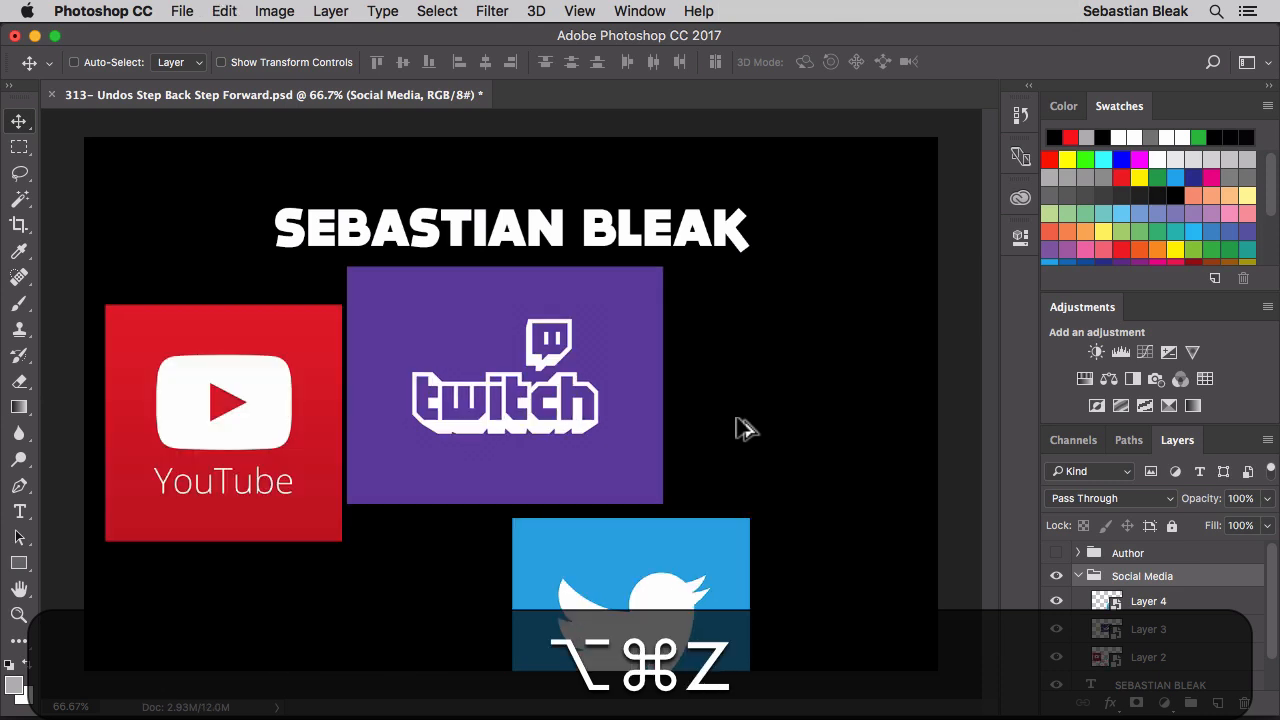
key("cmd+shift+z")
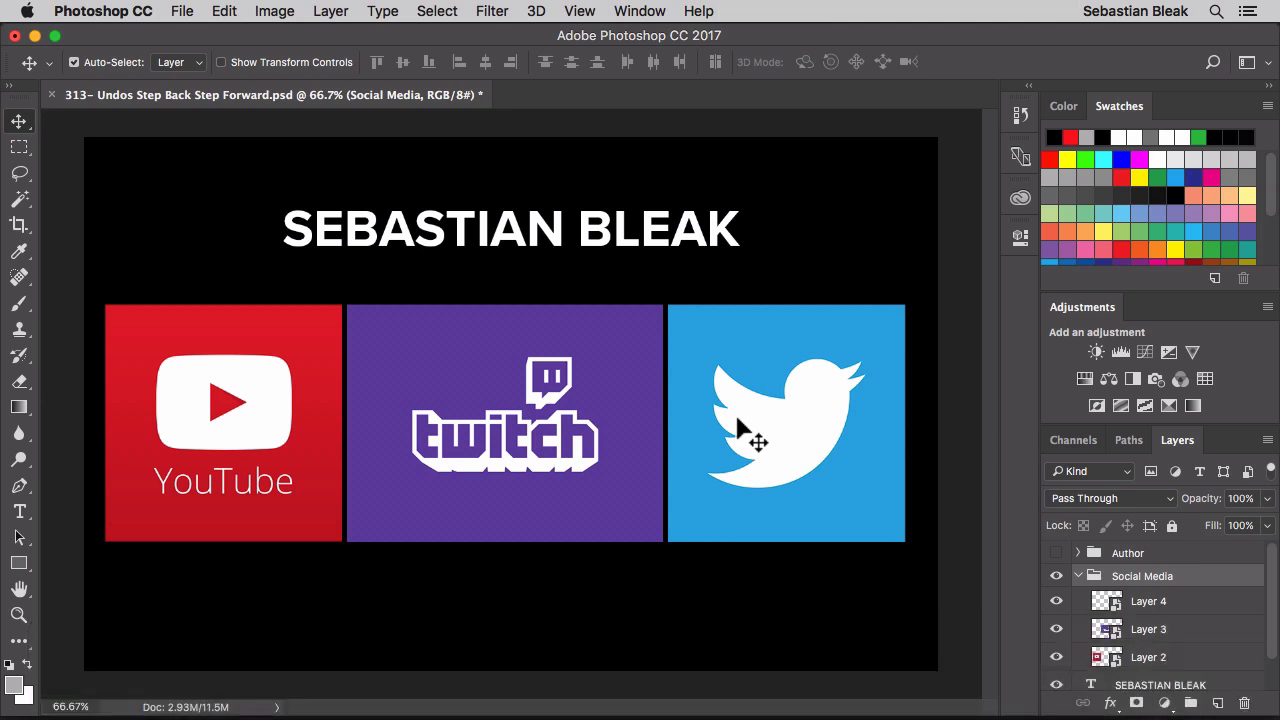
Step: Step forward once to restore the bold heading font while the logos stay in a row
left_click(224, 12)
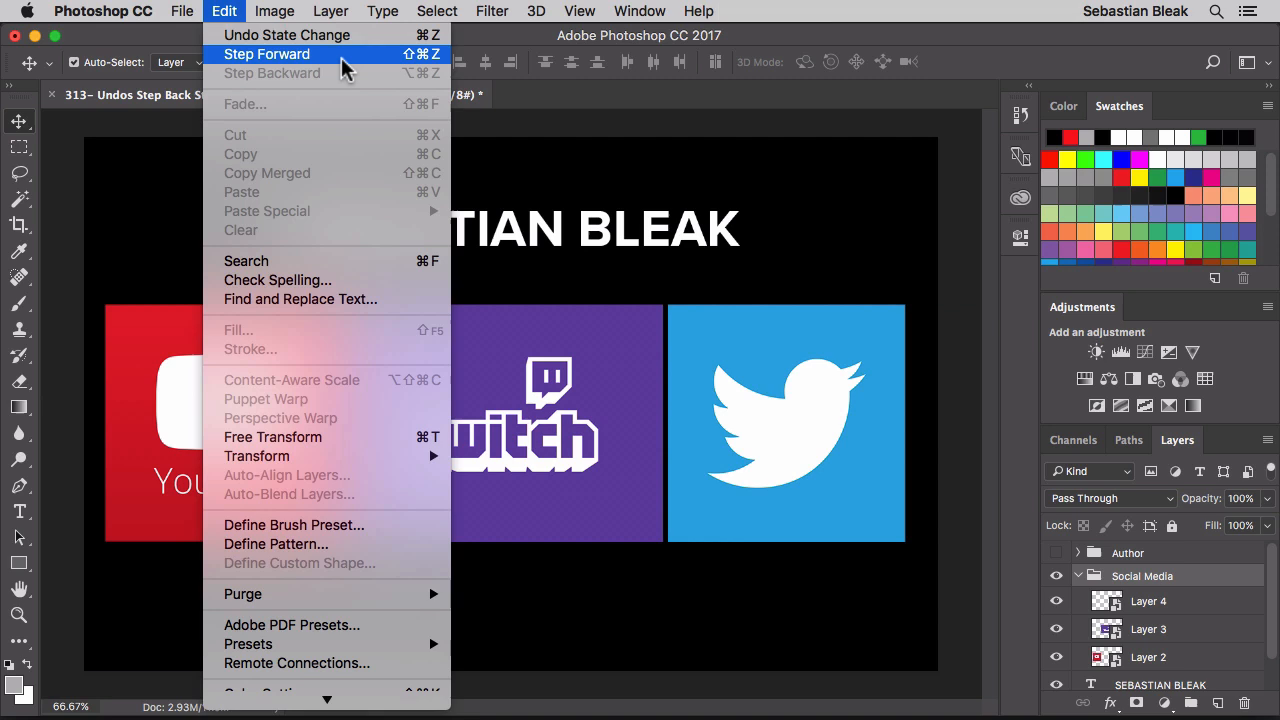
left_click(268, 54)
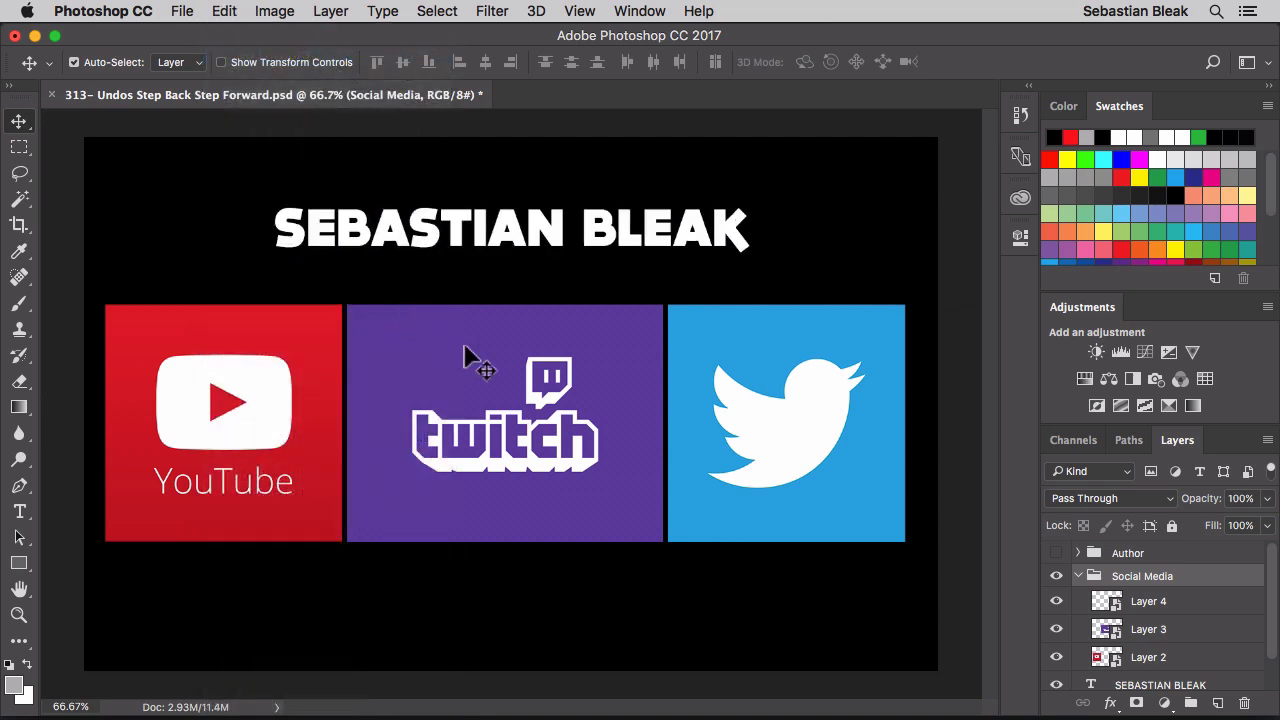
mouse_move(500, 384)
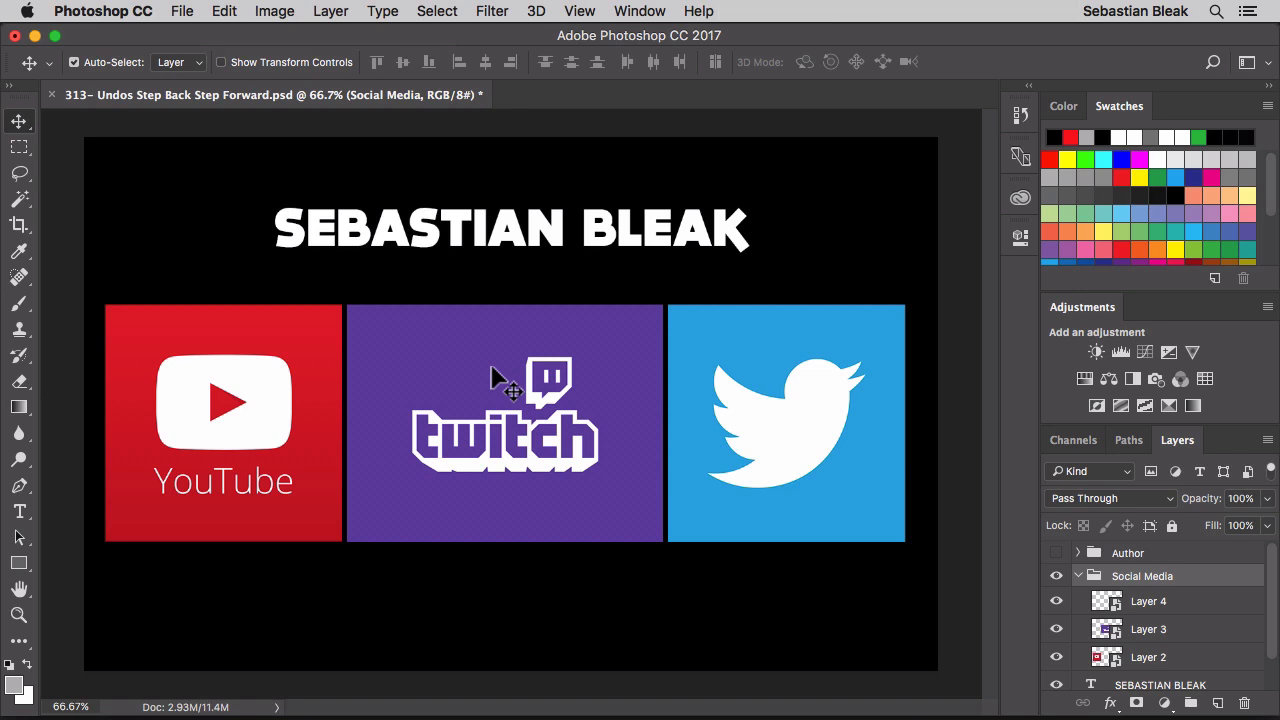